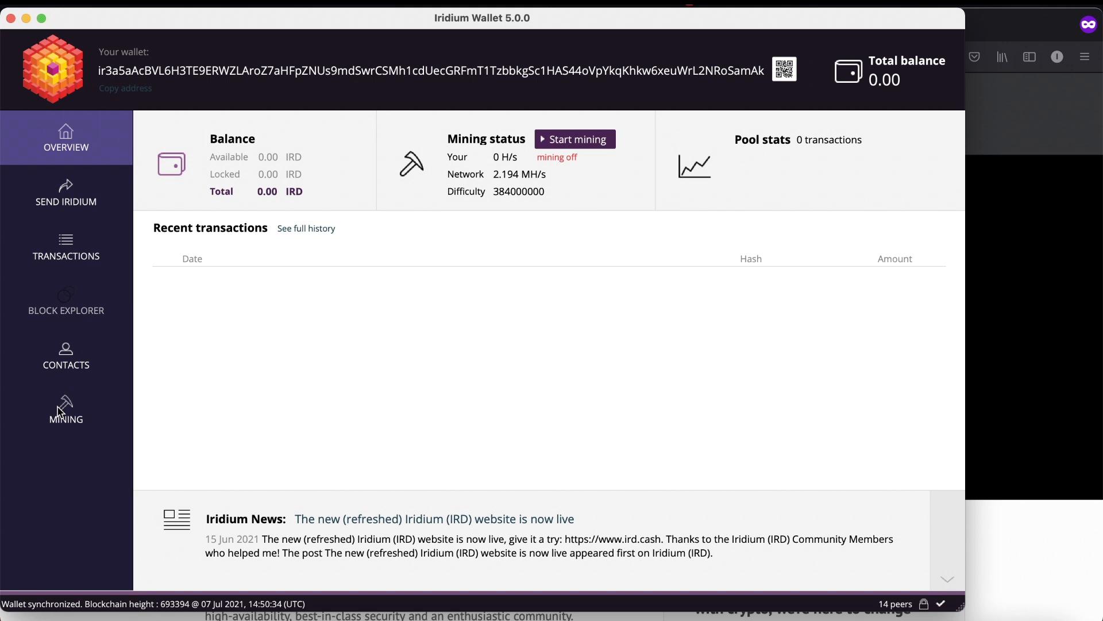
# - Open the mining page and remove the default pools irdpool.fr, irdpool.ca and irdpool.net
pyautogui.click(66, 409)
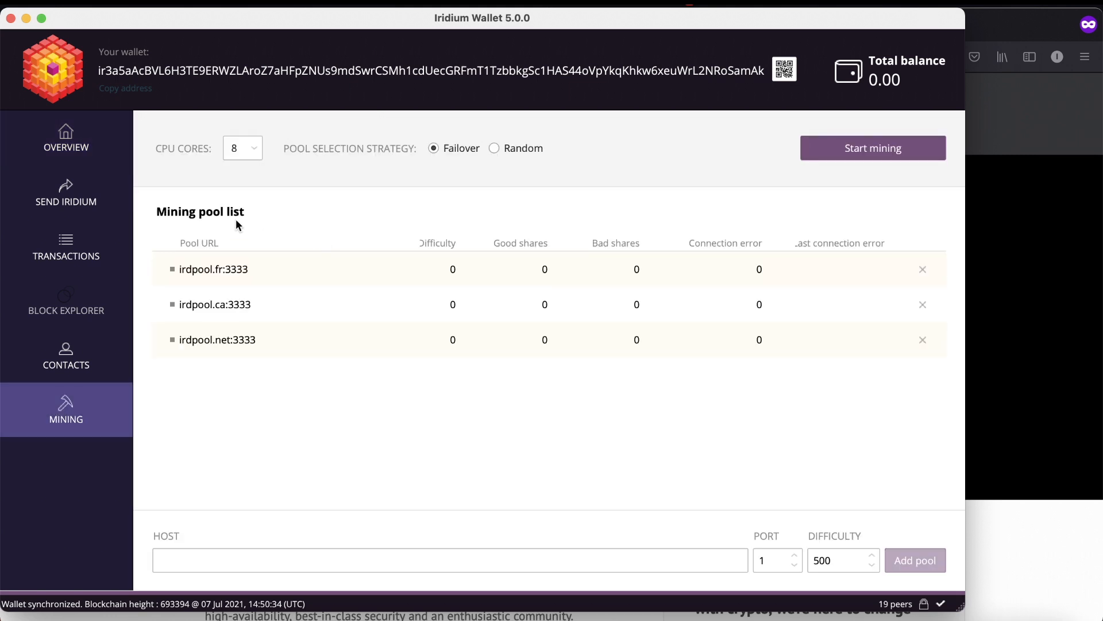
pyautogui.moveTo(512, 245)
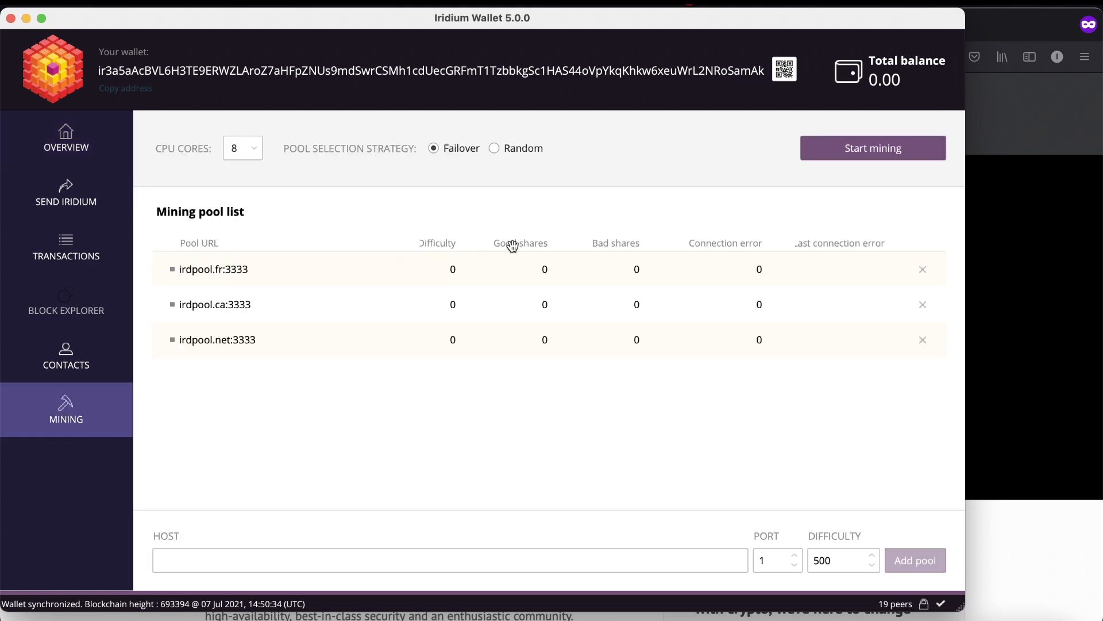
pyautogui.click(922, 269)
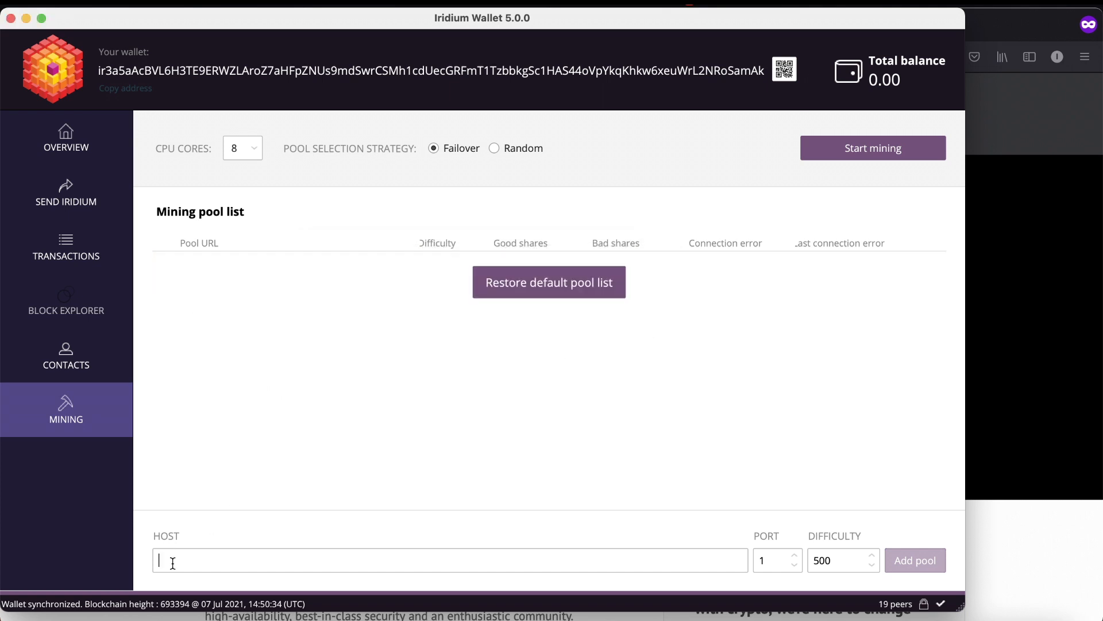
# - Add a pool with host pool.ird.cash, port 3333 and difficulty 500
pyautogui.write('pool')
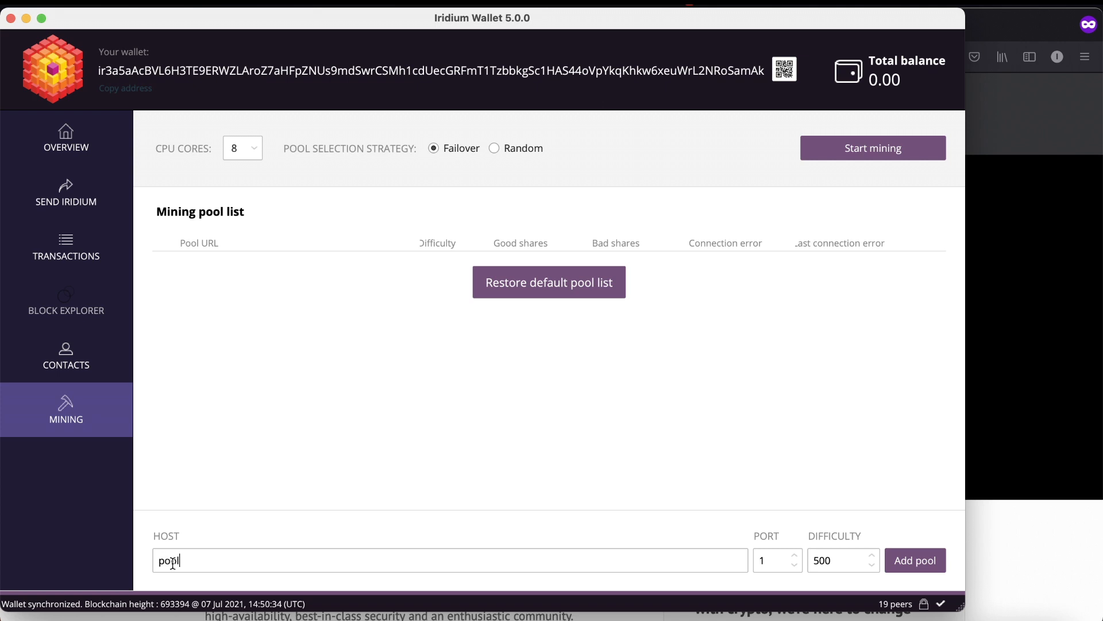
pyautogui.write('.ird.')
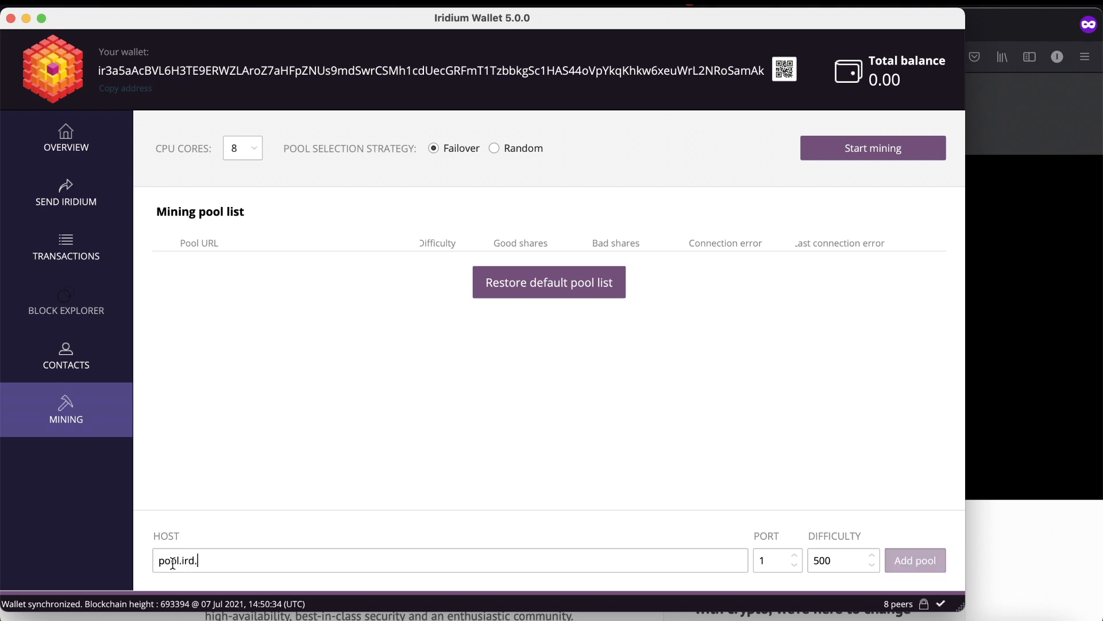
pyautogui.write('cash')
pyautogui.click(777, 560)
pyautogui.write('3333')
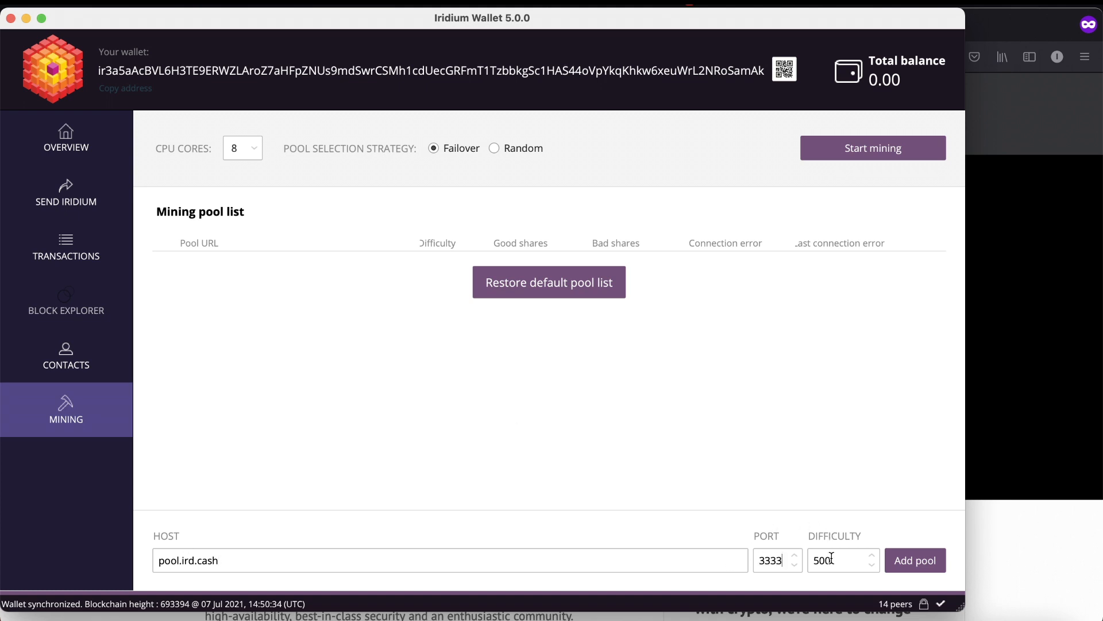
pyautogui.click(915, 560)
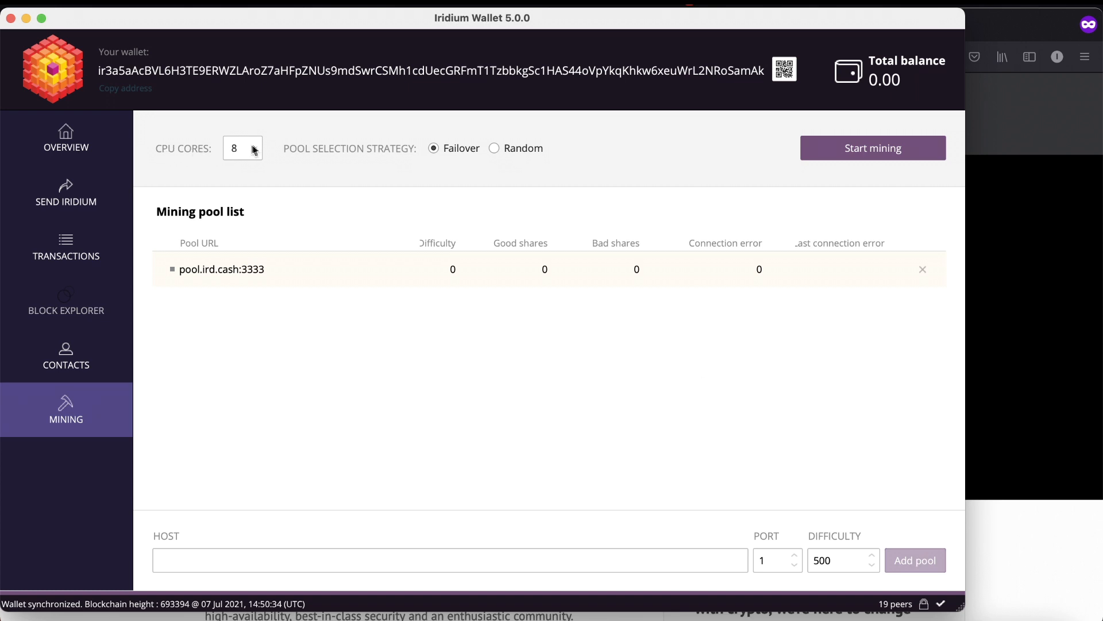
pyautogui.moveTo(872, 148)
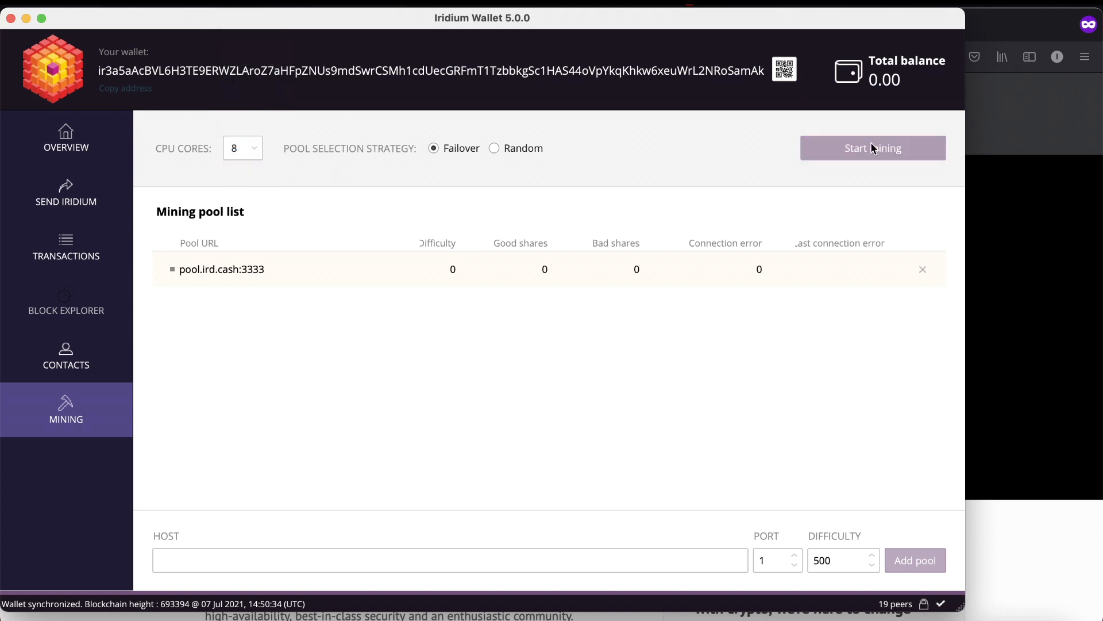
# - Start mining on pool.ird.cash, collect 48 good shares, then stop
pyautogui.click(872, 148)
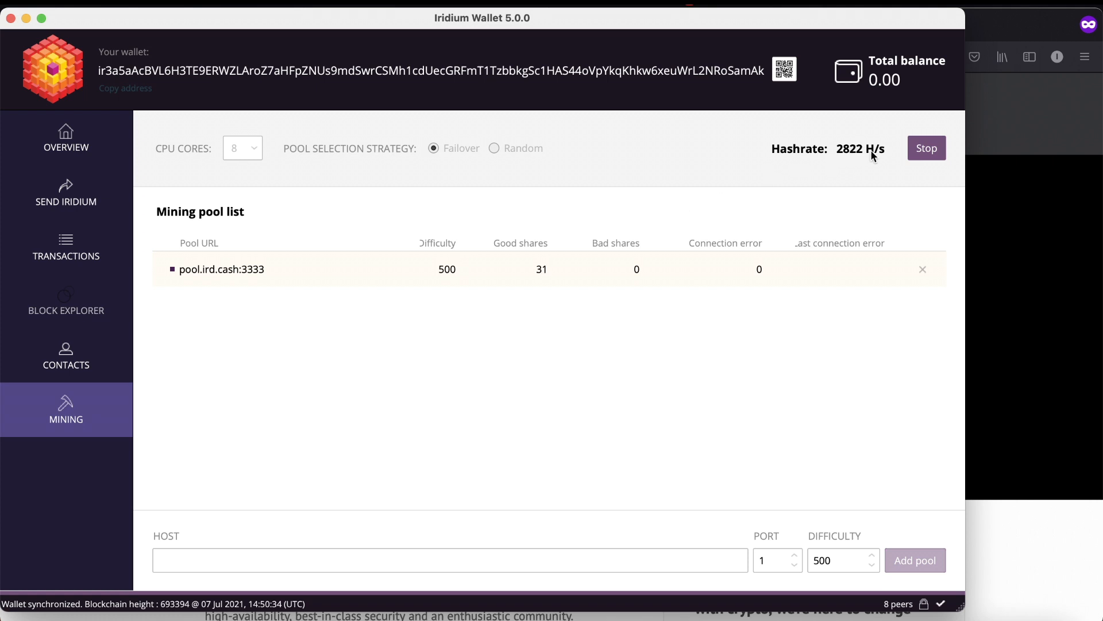
pyautogui.click(926, 148)
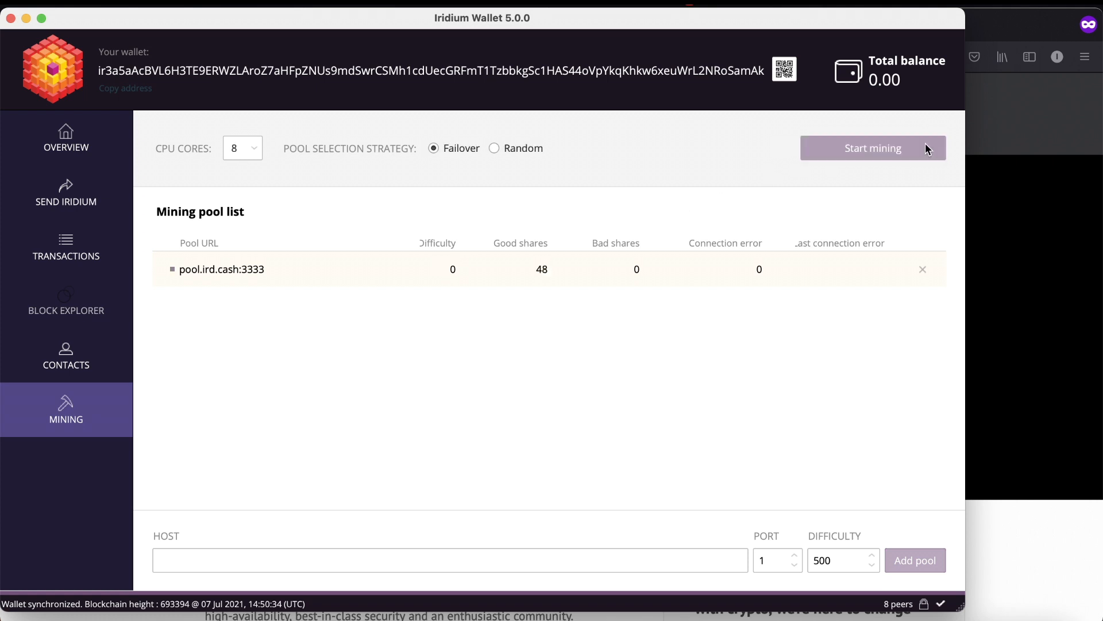
# - Toggle mining on and off from Overview, then restart mining from the Mining page
pyautogui.click(65, 137)
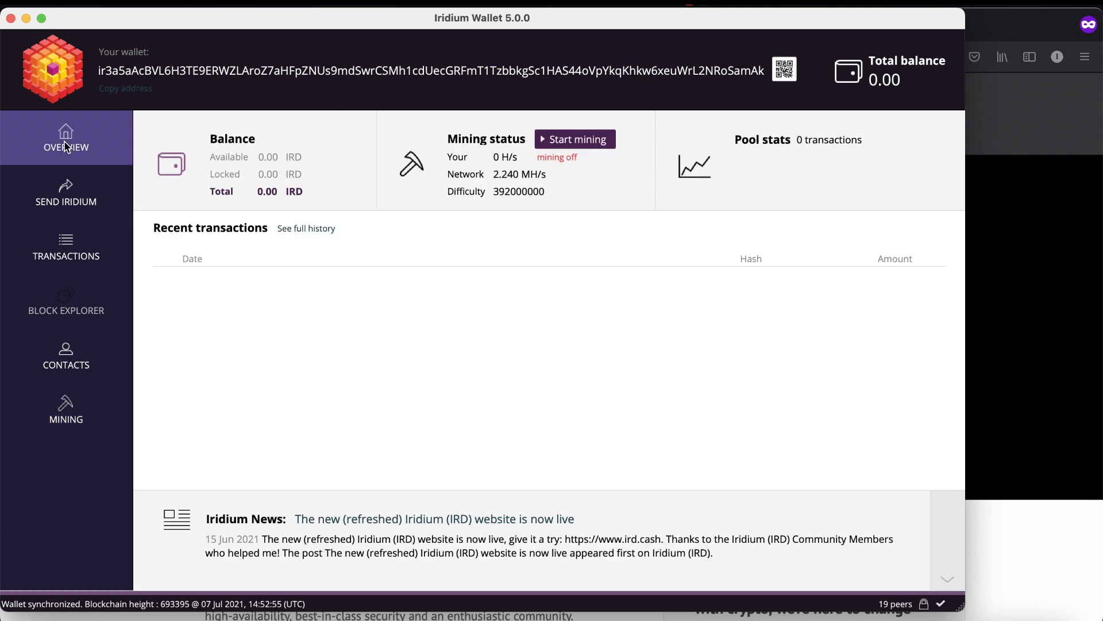
pyautogui.click(574, 139)
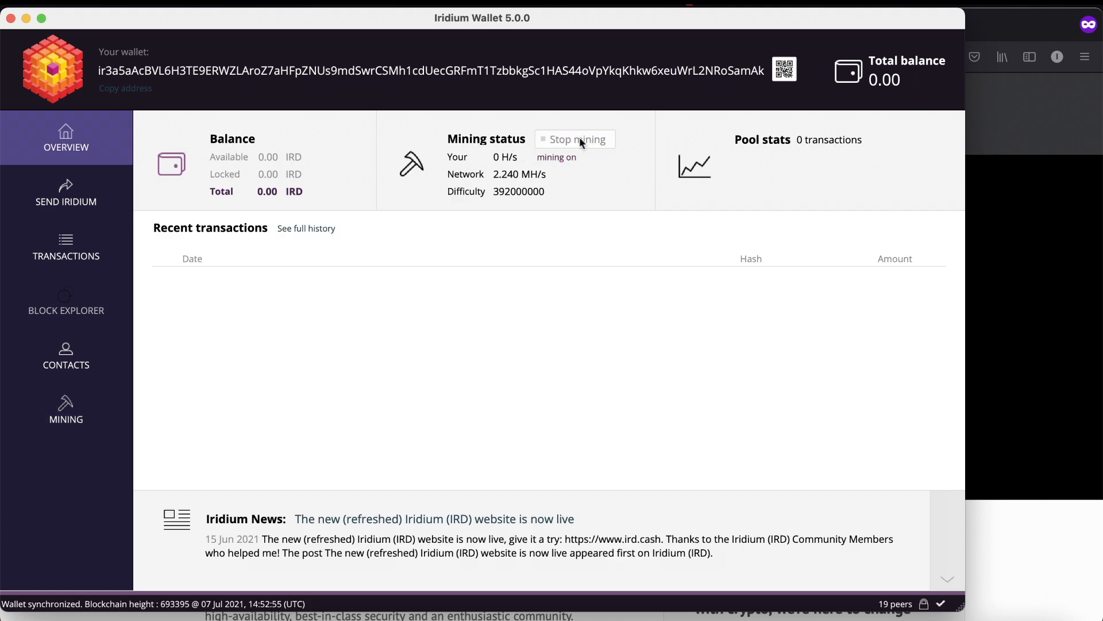
pyautogui.click(575, 139)
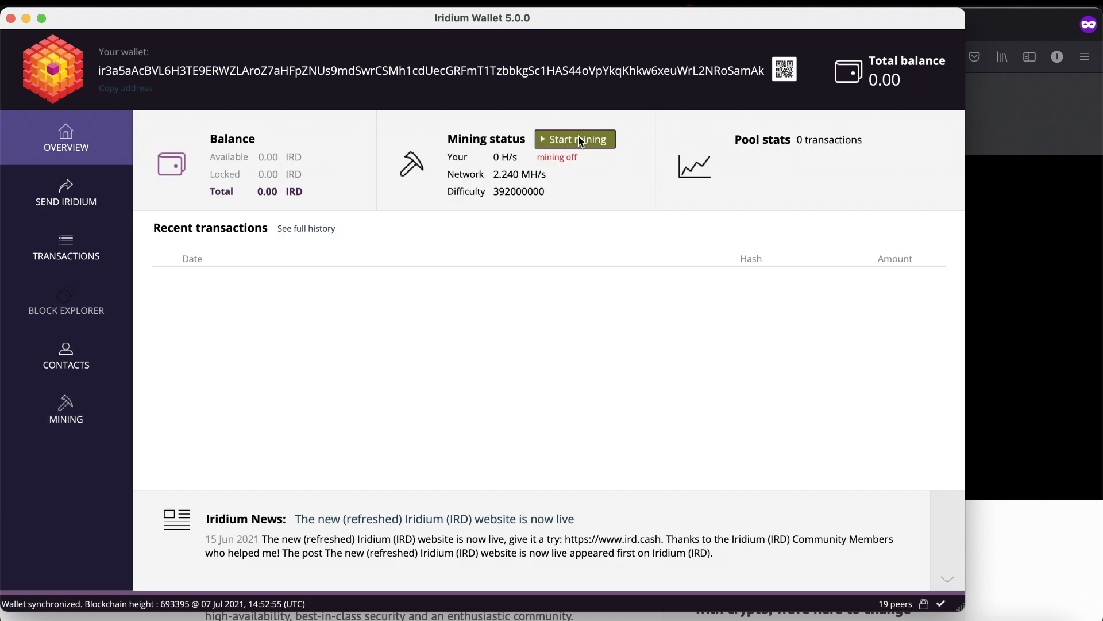
pyautogui.click(65, 409)
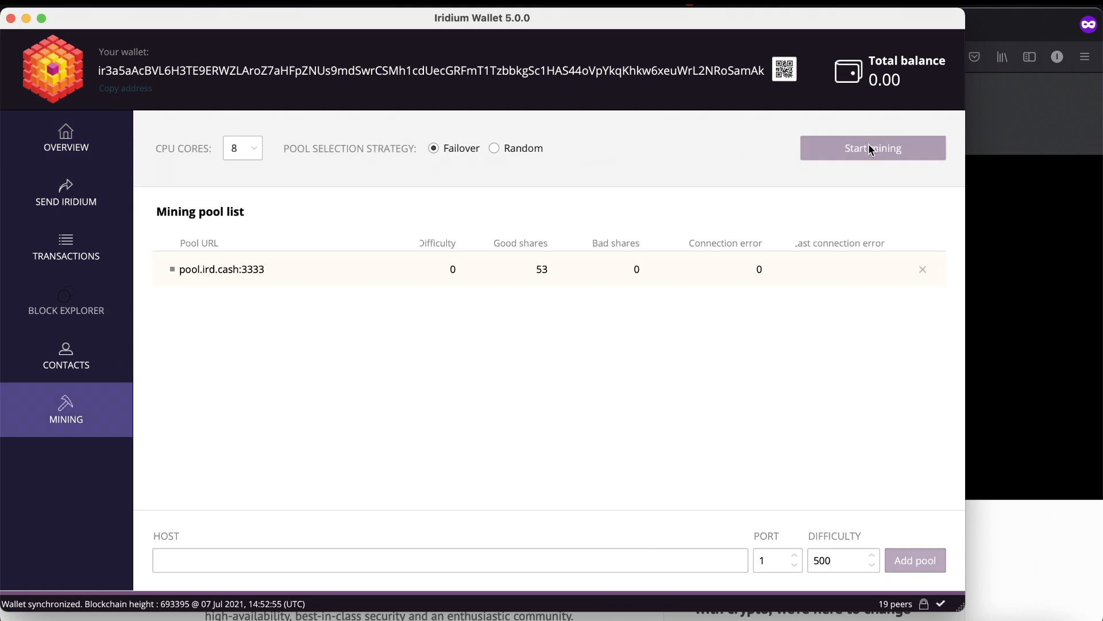
pyautogui.click(872, 147)
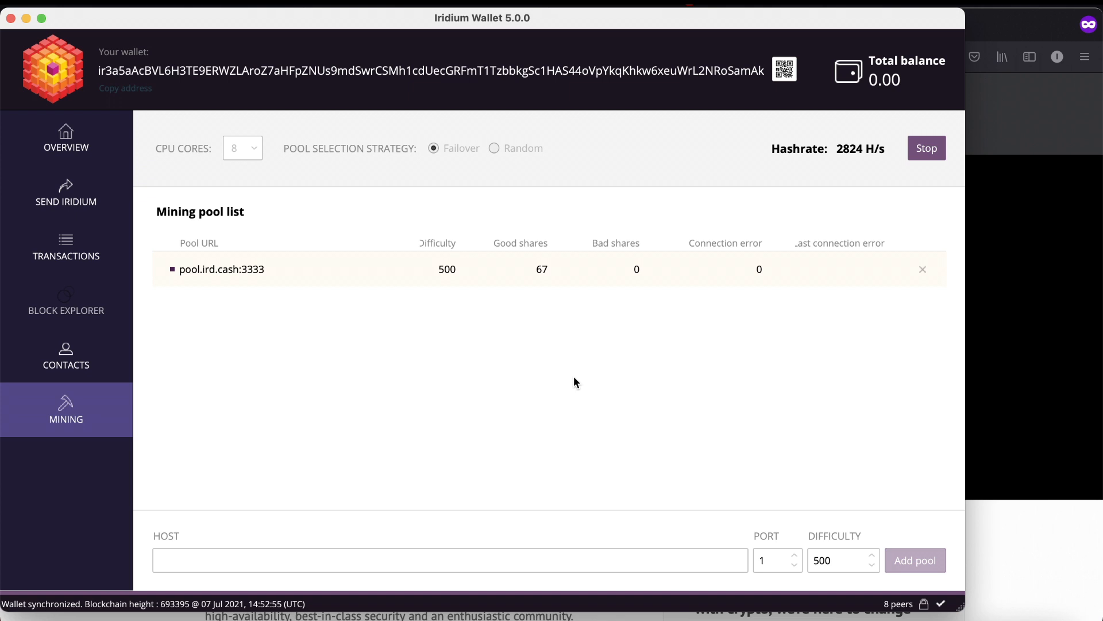
pyautogui.moveTo(371, 188)
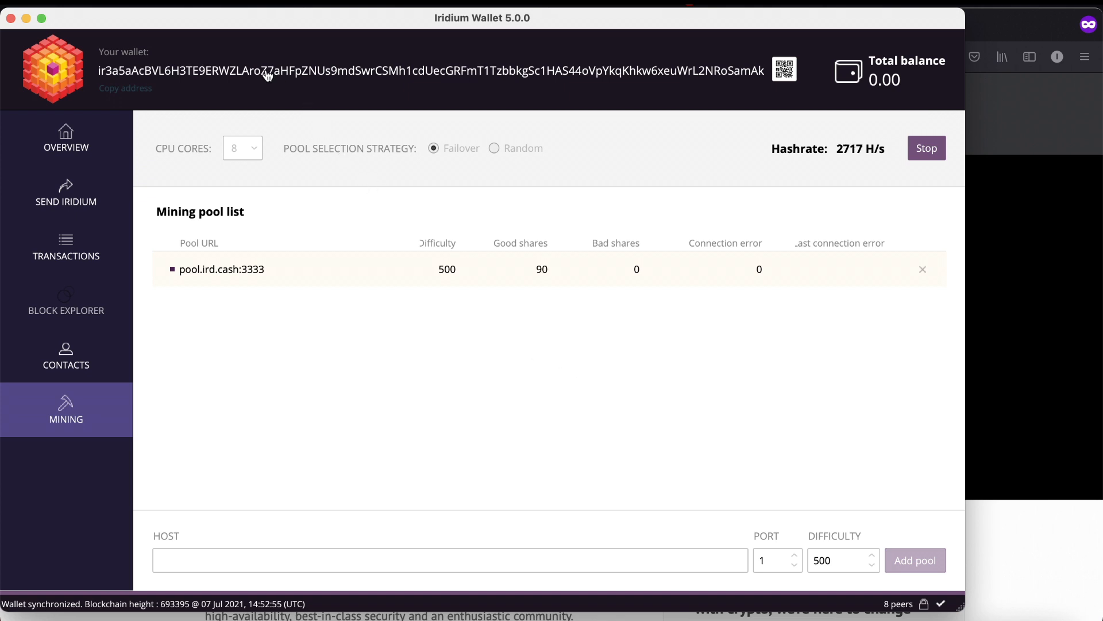
pyautogui.moveTo(267, 76)
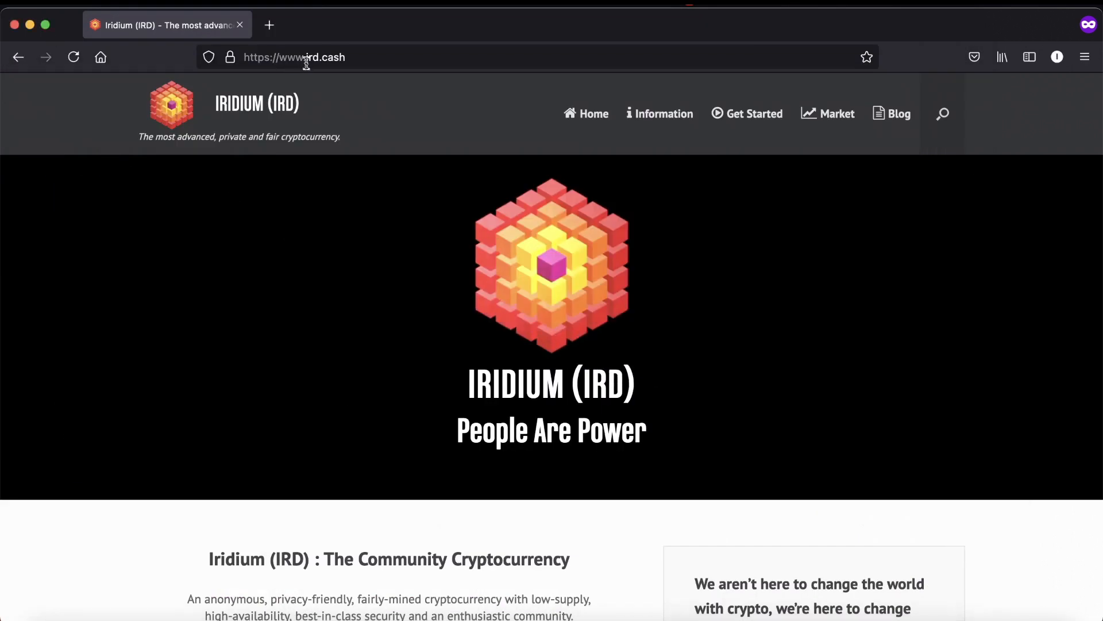
# - Open the Official Mining Pool site from the ird.cash Information menu
pyautogui.click(659, 113)
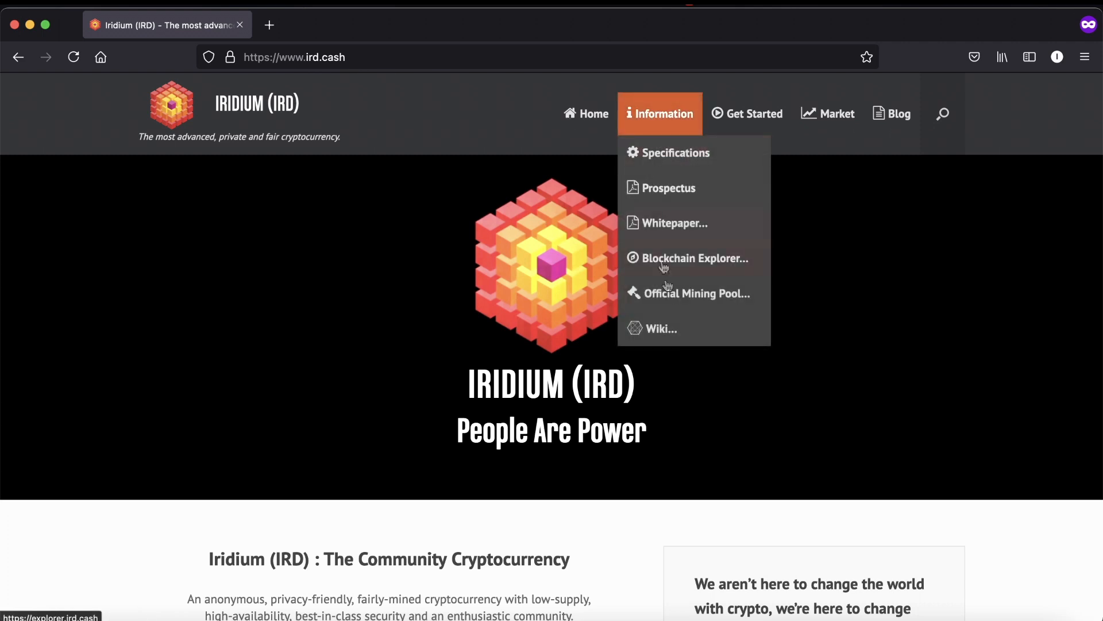
pyautogui.click(697, 294)
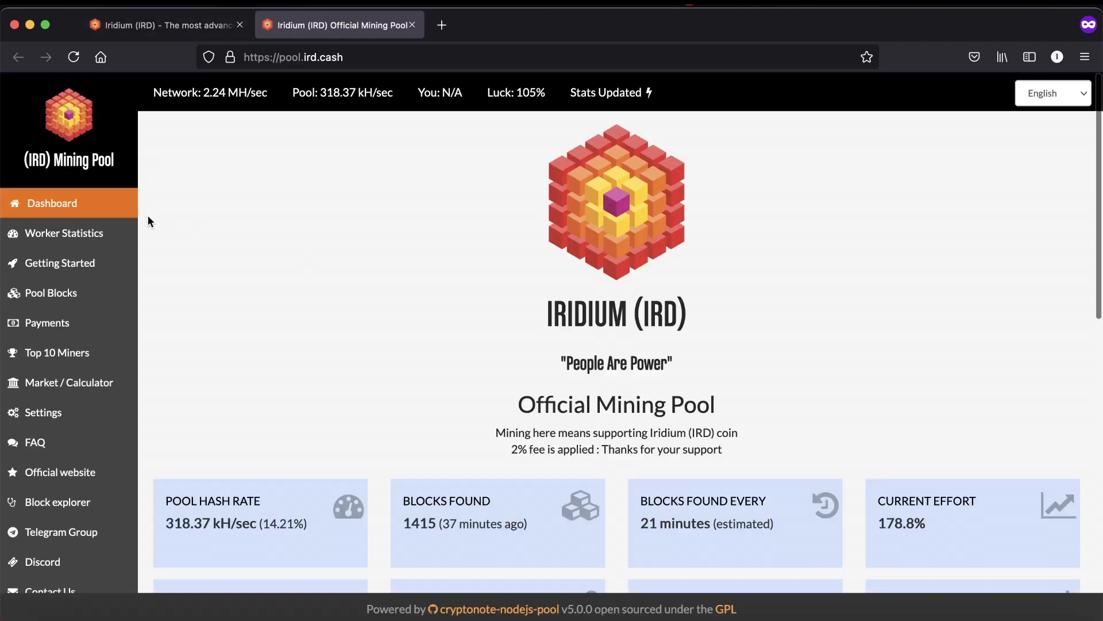
# - Look up worker statistics for the wallet address ir3a5a… and view the Workers table
pyautogui.click(65, 233)
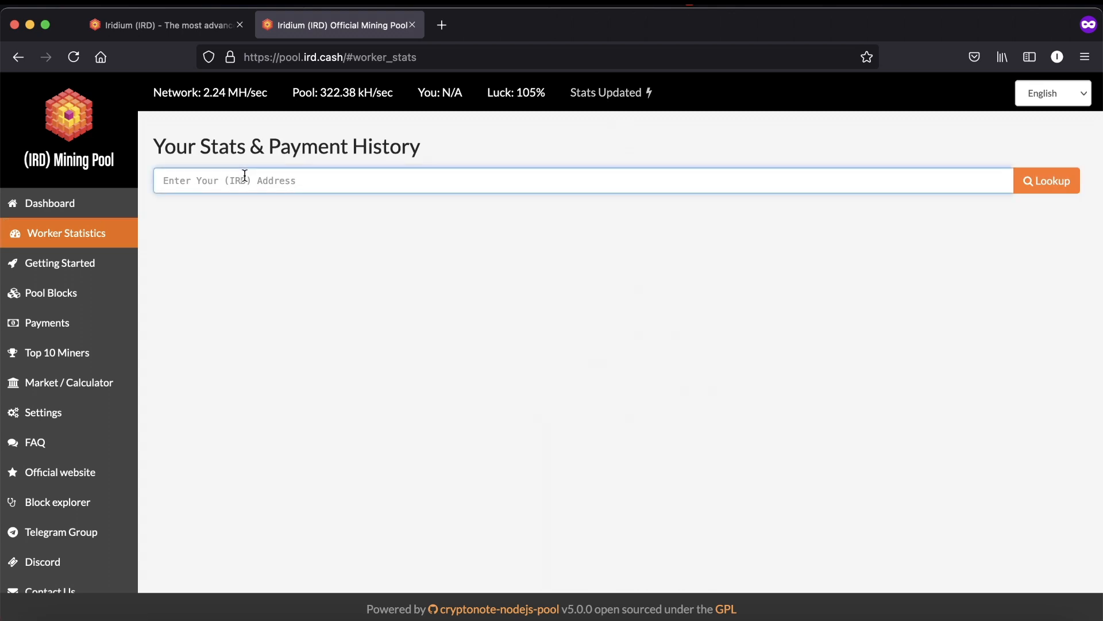
pyautogui.write('ir3a5aAcBVL6H3TE9ERWZLAroZ7aHFpZNUs9mdSwrCSMh1cdUecGRFmT1TzbbkgSc1HAS44oVpYkqKhkw6xeuWrL2NRoSamAk')
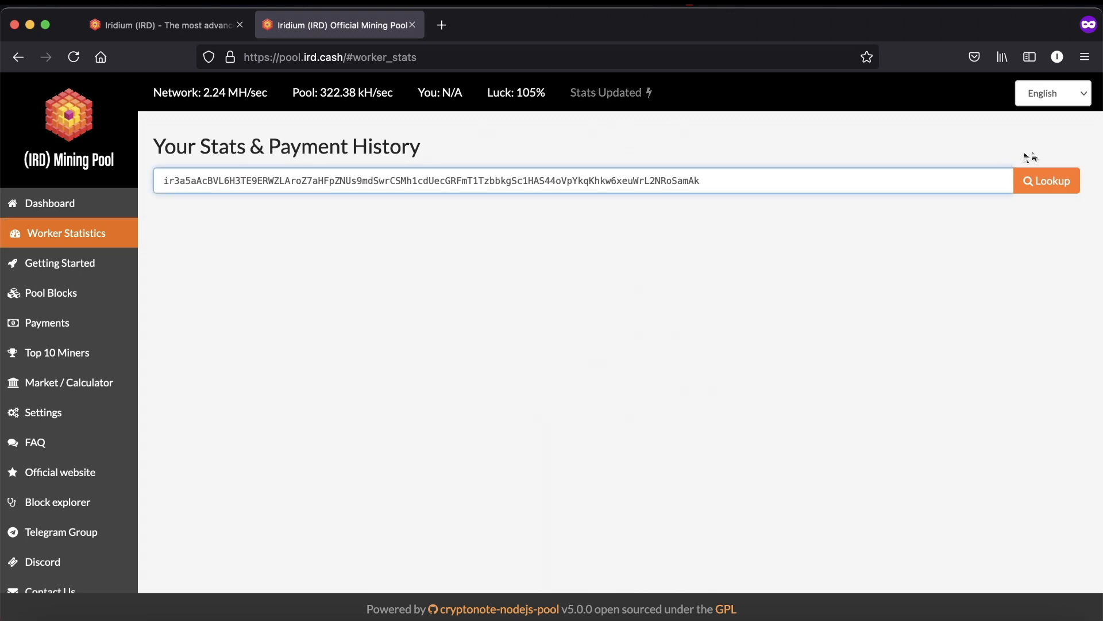
pyautogui.click(1047, 179)
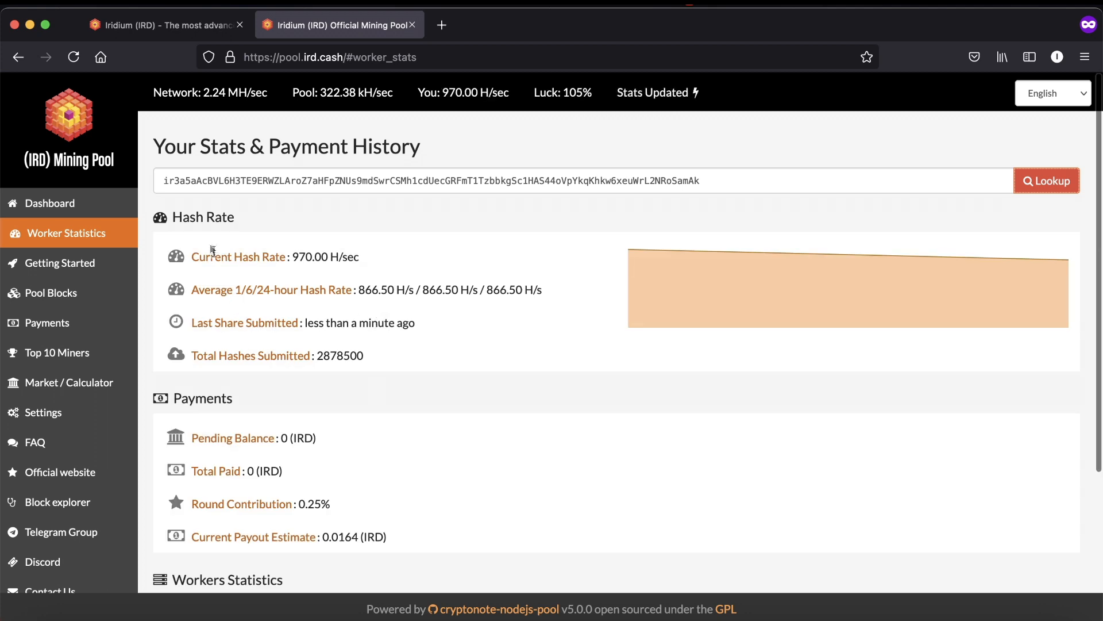
pyautogui.scroll(-3)
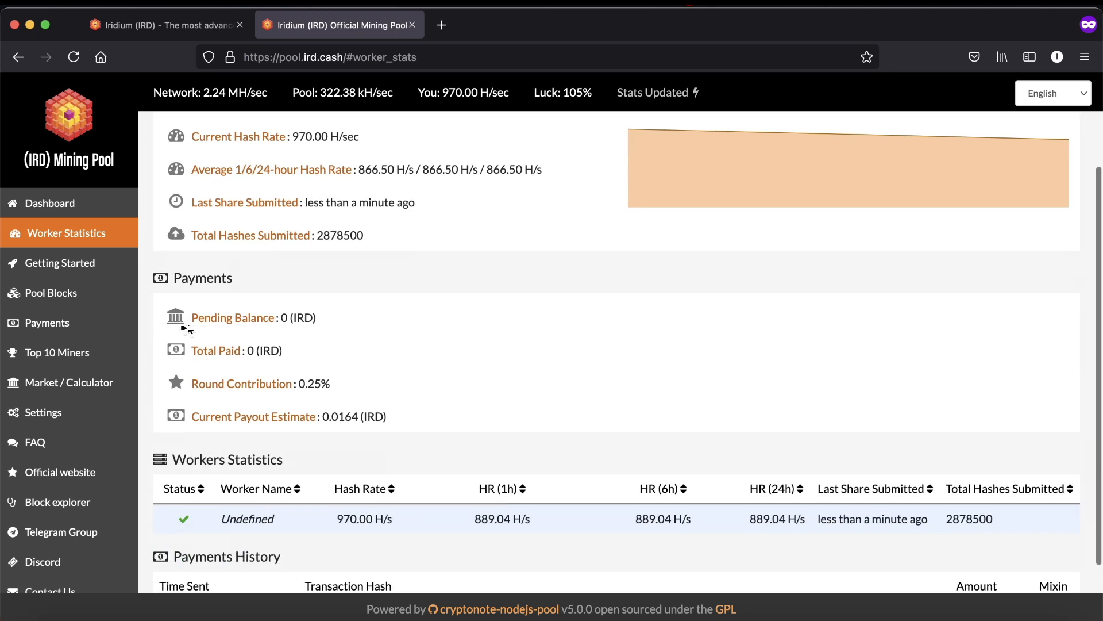
pyautogui.moveTo(250, 350)
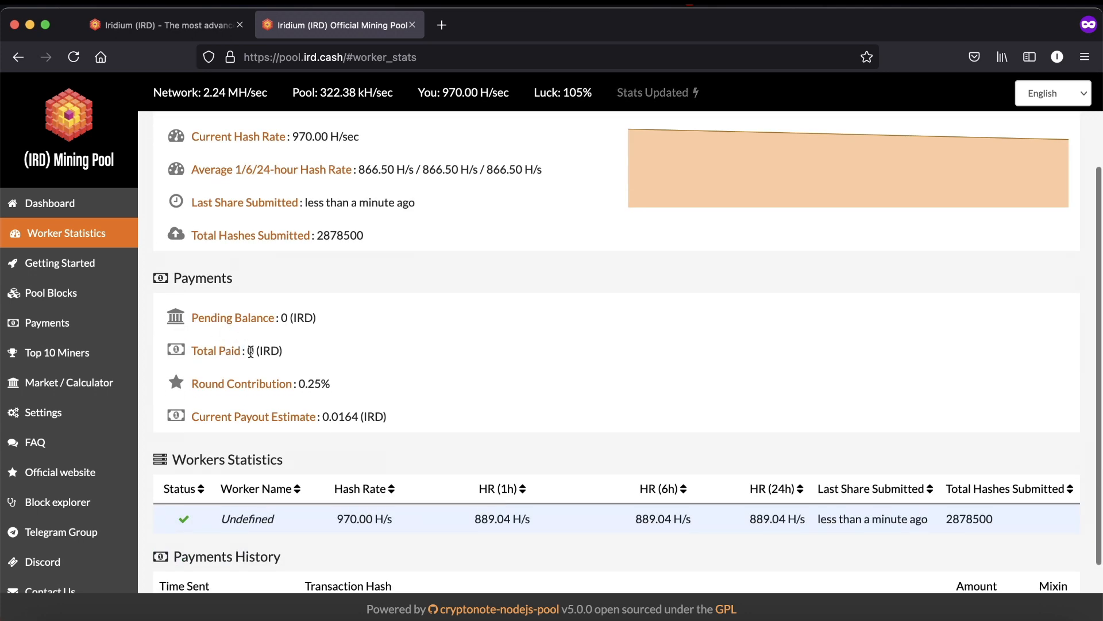
pyautogui.scroll(-3)
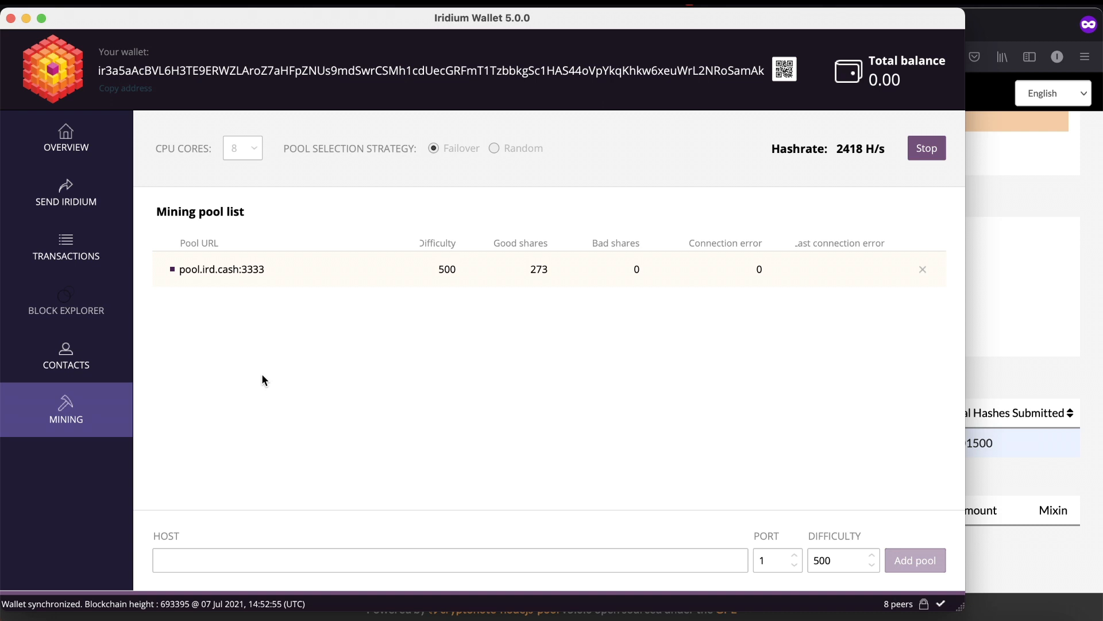
pyautogui.moveTo(926, 148)
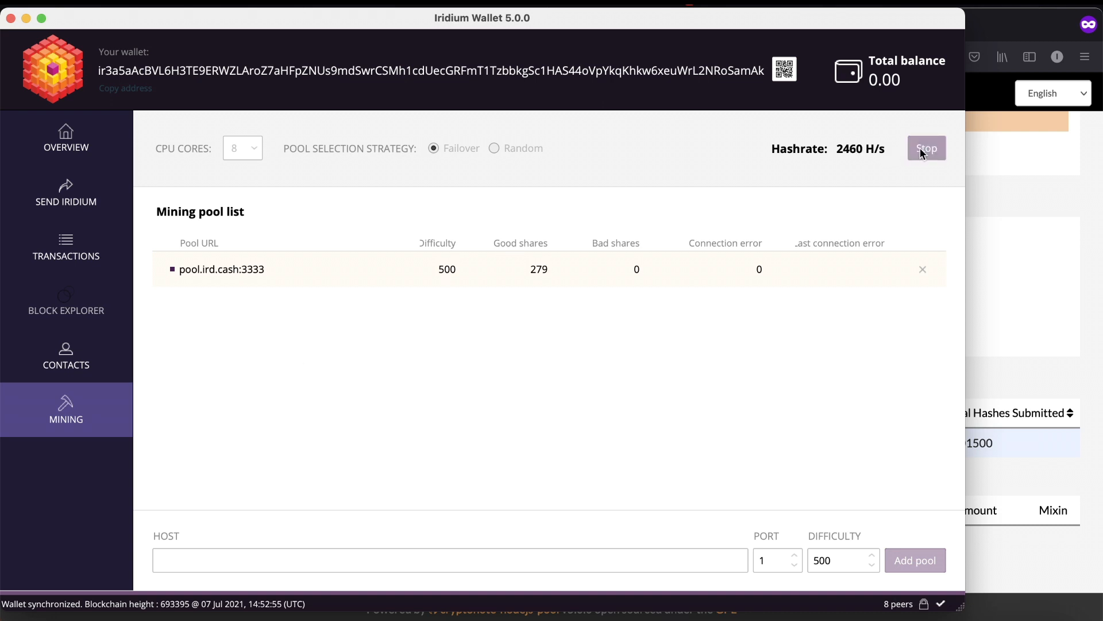
# - Stop mining in Iridium Wallet at 283 good shares
pyautogui.click(926, 147)
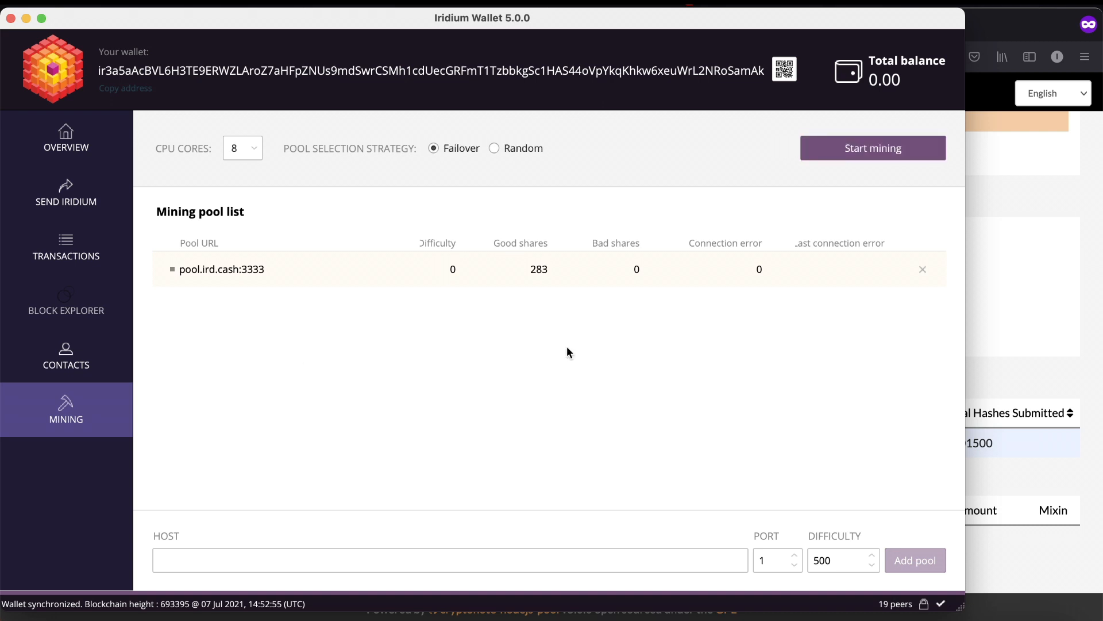